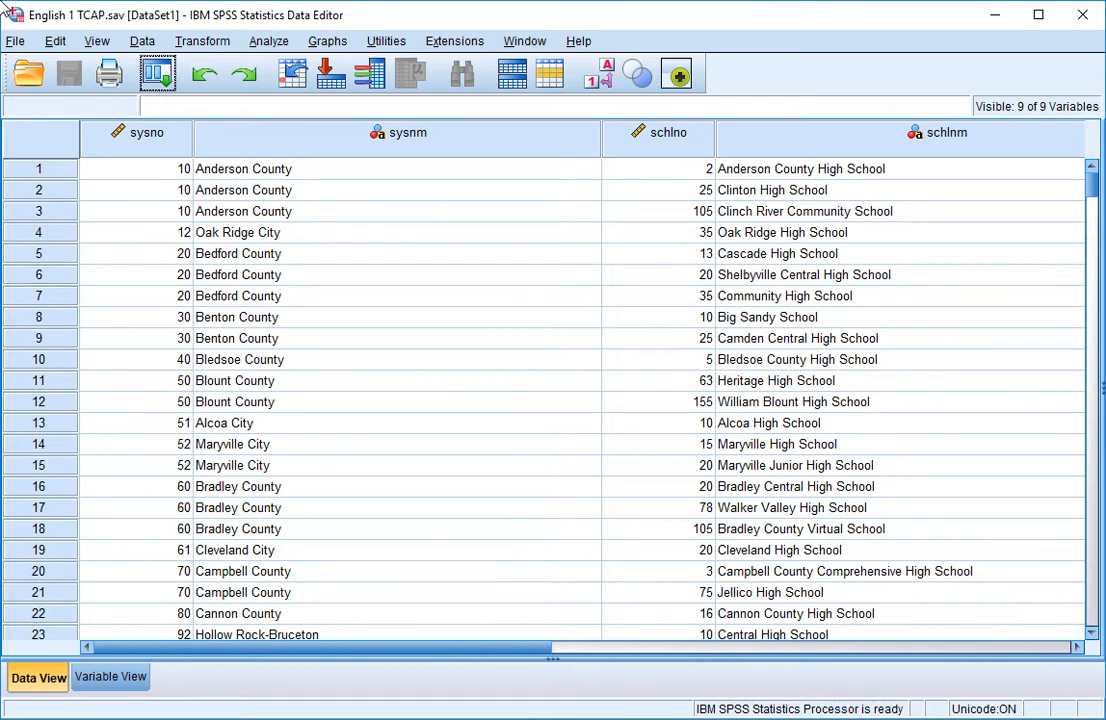
{"action": "mouse_move", "coordinate": [304, 161]}
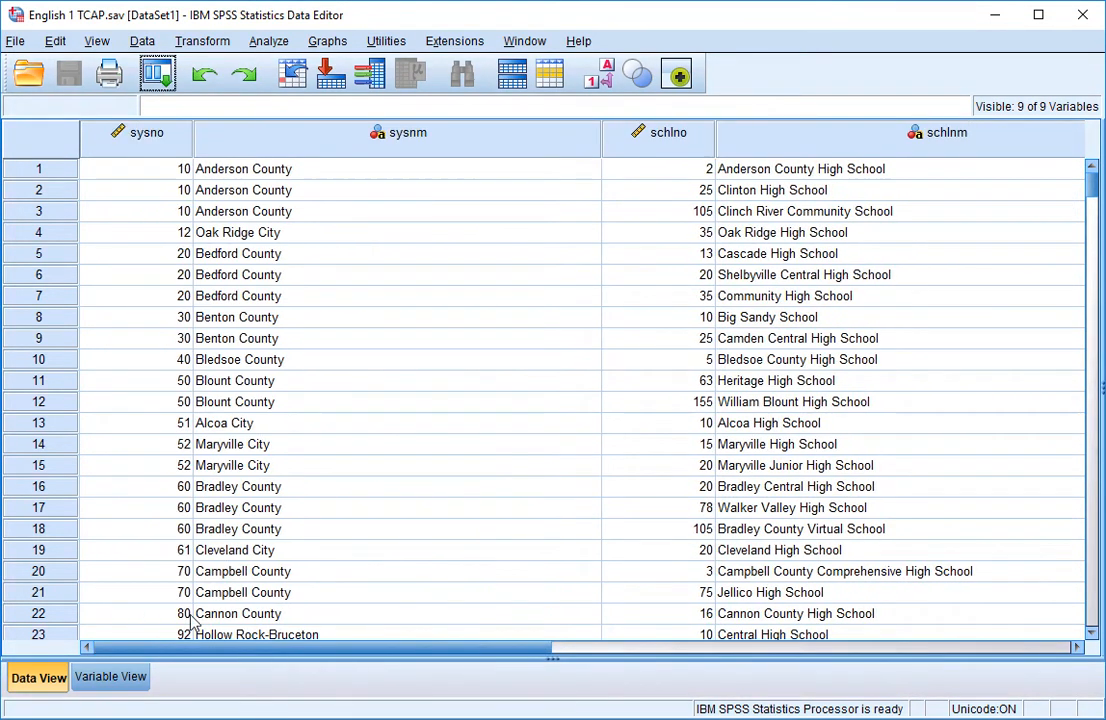
Open English 2 TCAP.sav as a second dataset alongside English 1 TCAP
{"action": "left_click", "coordinate": [15, 41]}
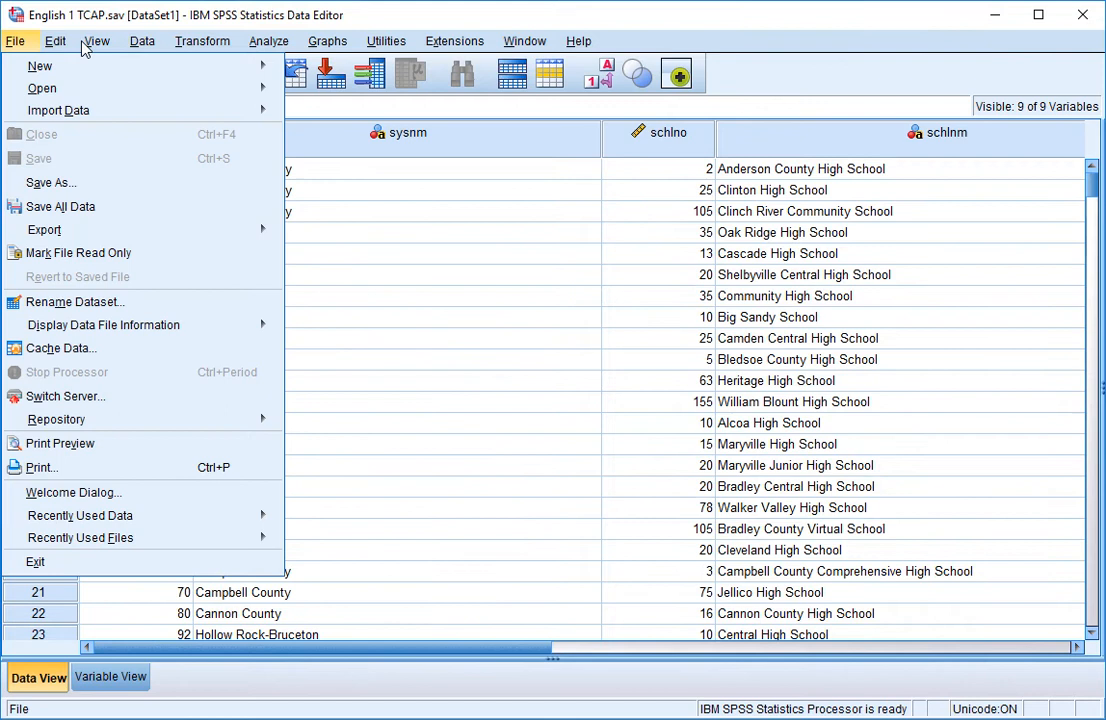
{"action": "left_click", "coordinate": [42, 88]}
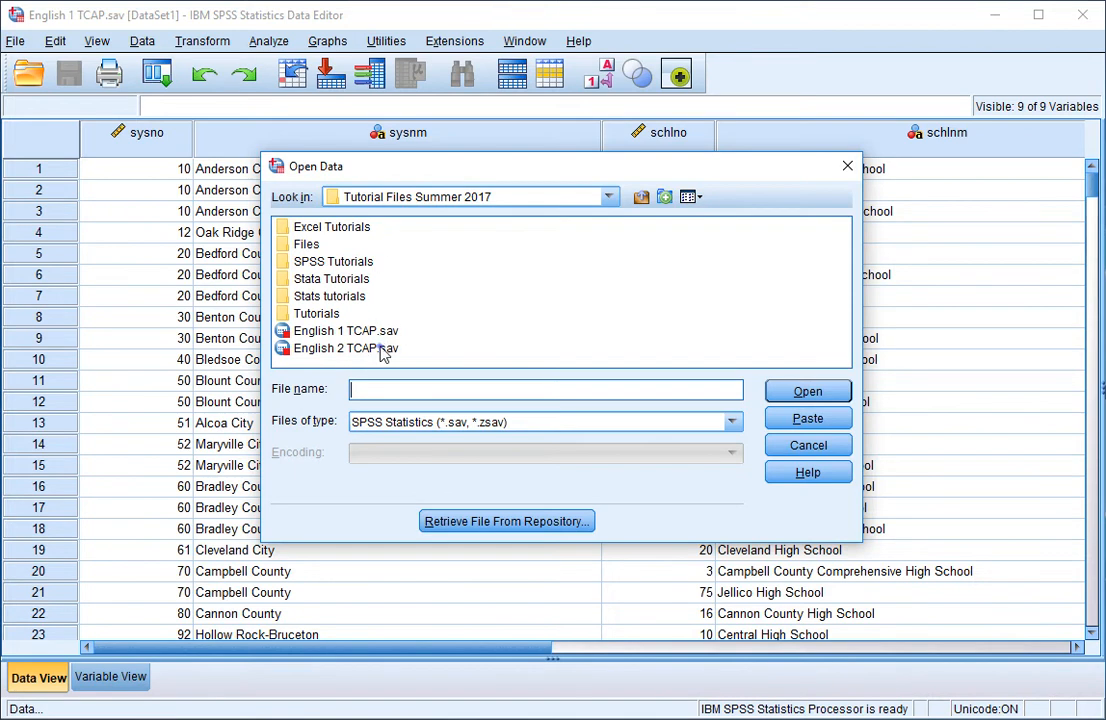
{"action": "double_click", "coordinate": [345, 348]}
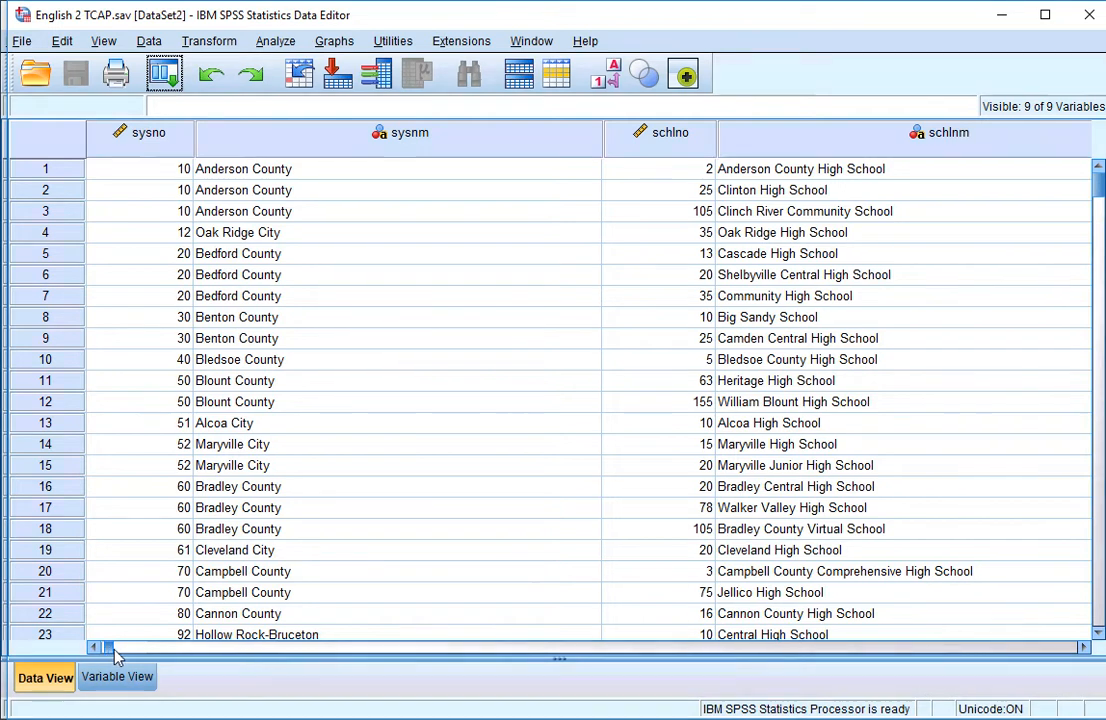
Scroll across the data to compare variables shared by English 1 and English 2
{"action": "scroll", "scroll_direction": "right", "scroll_amount": 3}
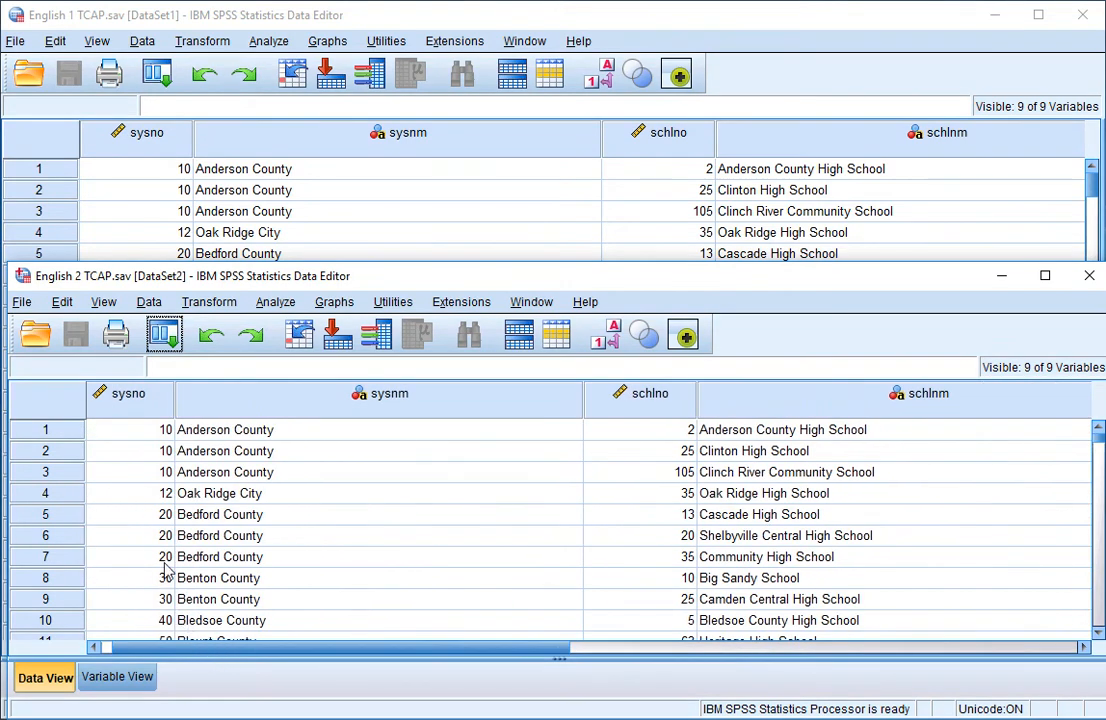
{"action": "mouse_move", "coordinate": [128, 393]}
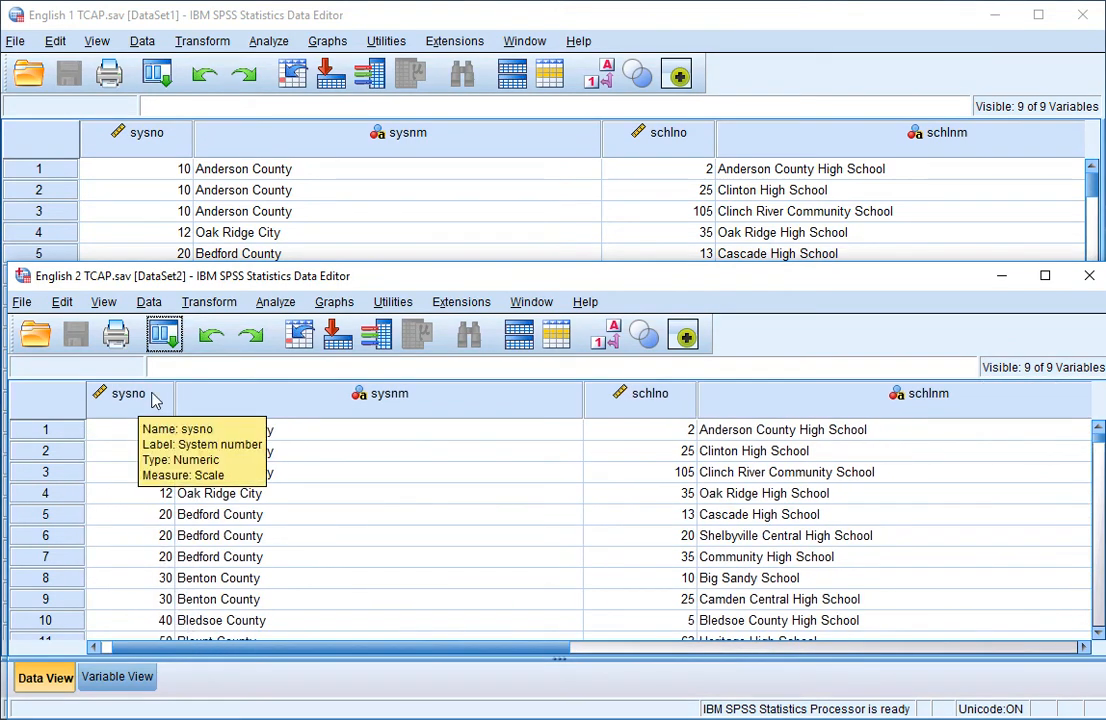
{"action": "mouse_move", "coordinate": [678, 150]}
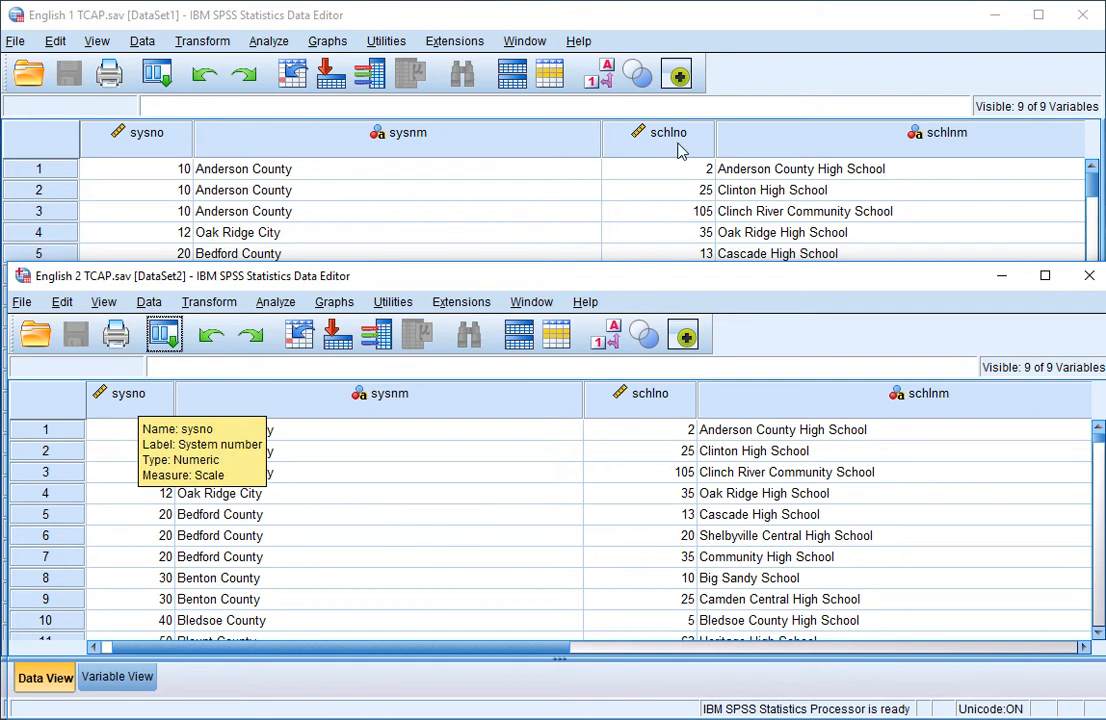
{"action": "mouse_move", "coordinate": [513, 408]}
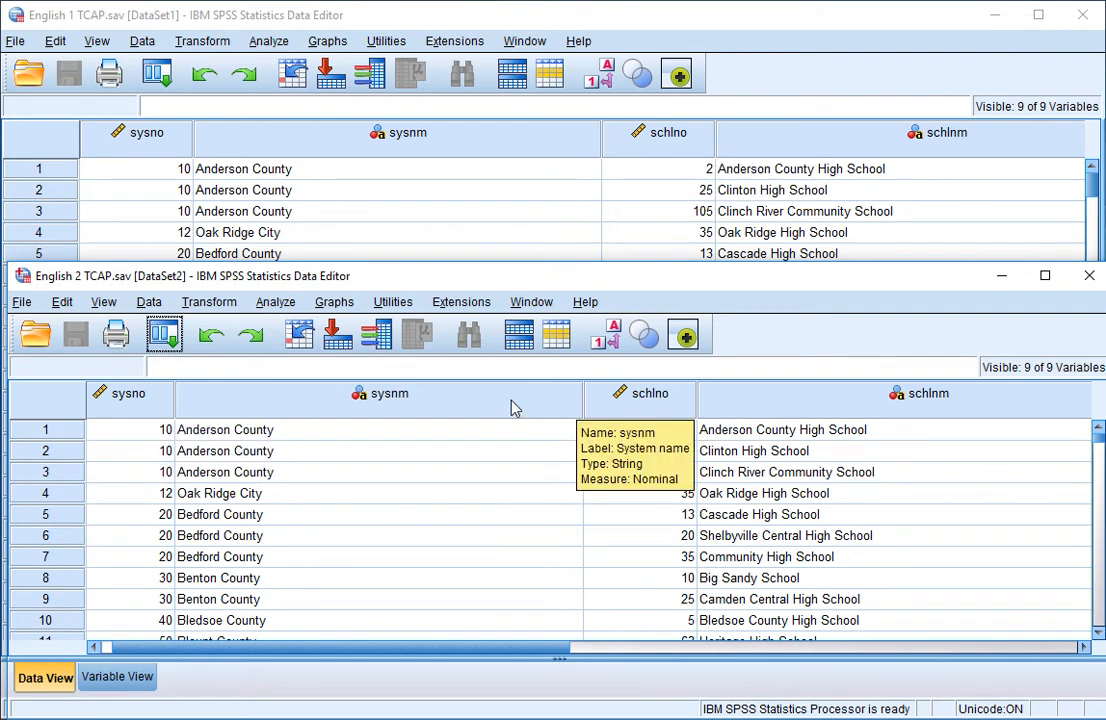
{"action": "mouse_move", "coordinate": [530, 413]}
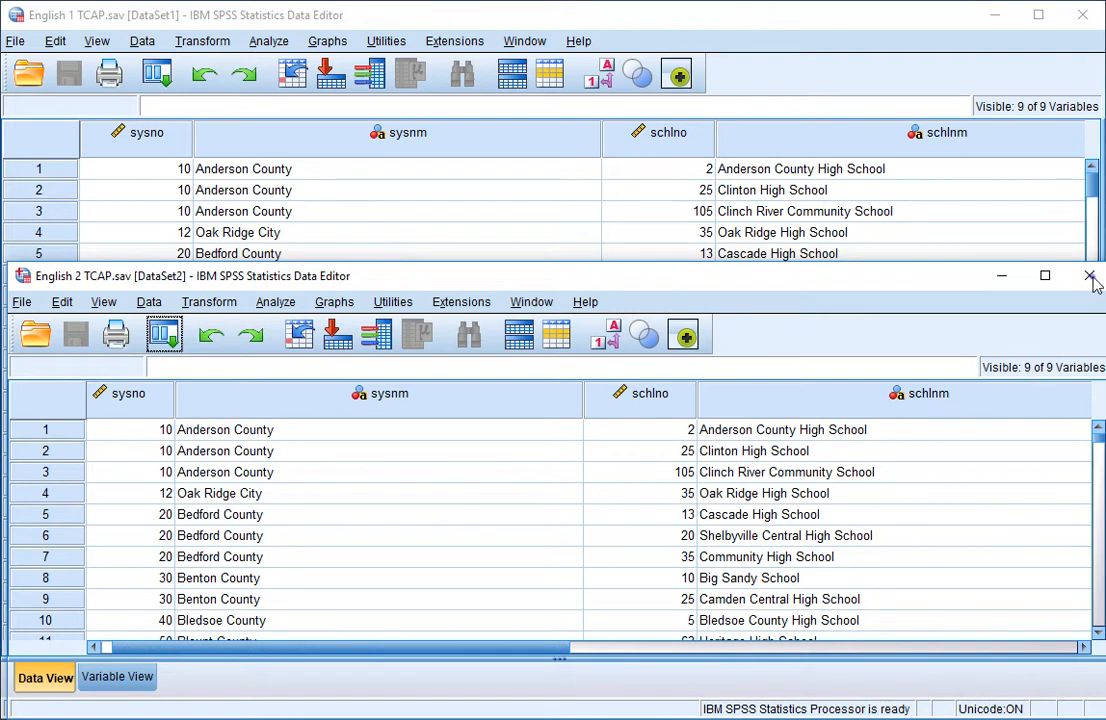
Close the English 2 TCAP.sav Data Editor window
{"action": "left_click", "coordinate": [1092, 276]}
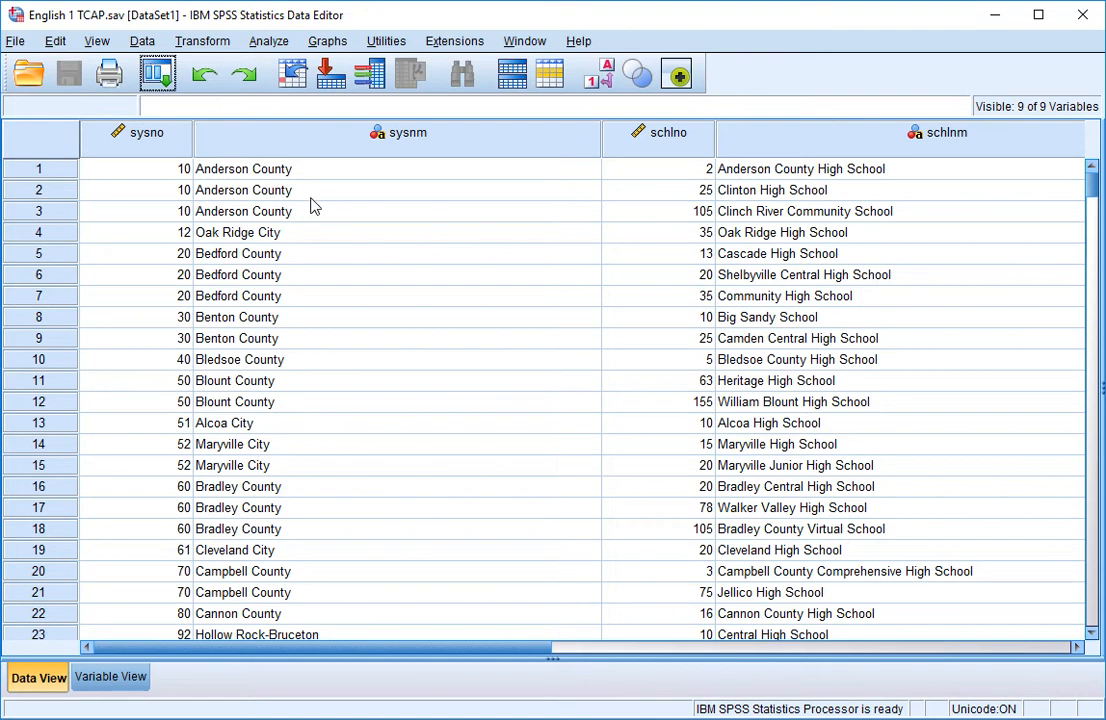
Start Data > Merge Files > Add Variables for English 1 TCAP
{"action": "left_click", "coordinate": [142, 41]}
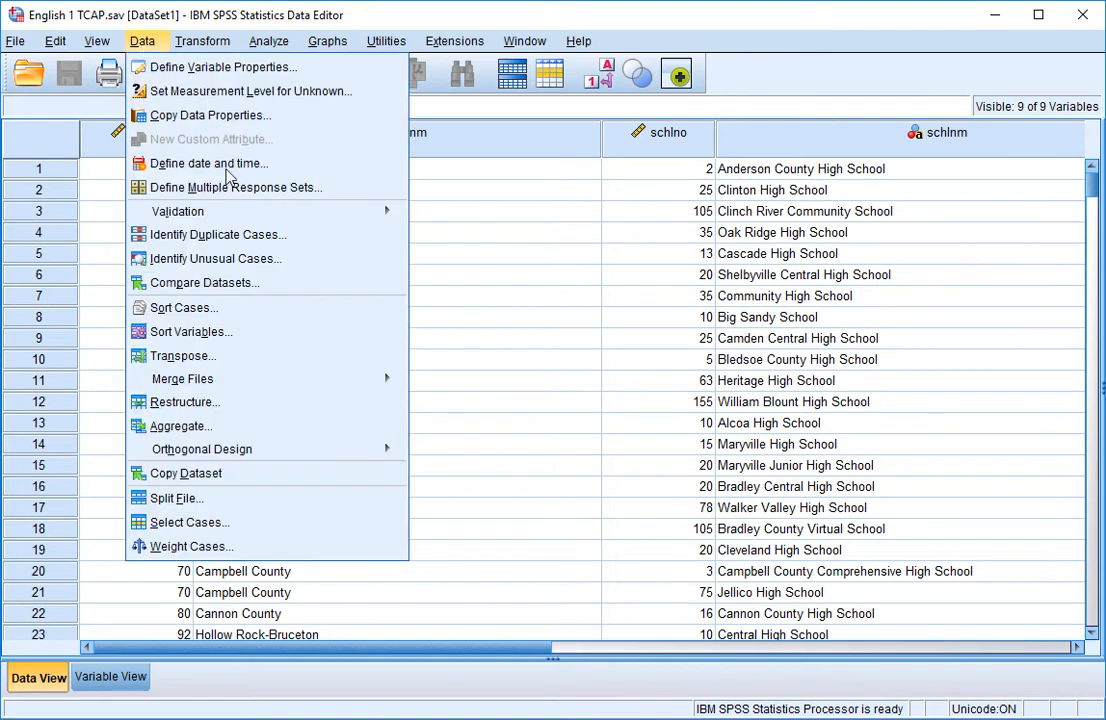
{"action": "mouse_move", "coordinate": [190, 331]}
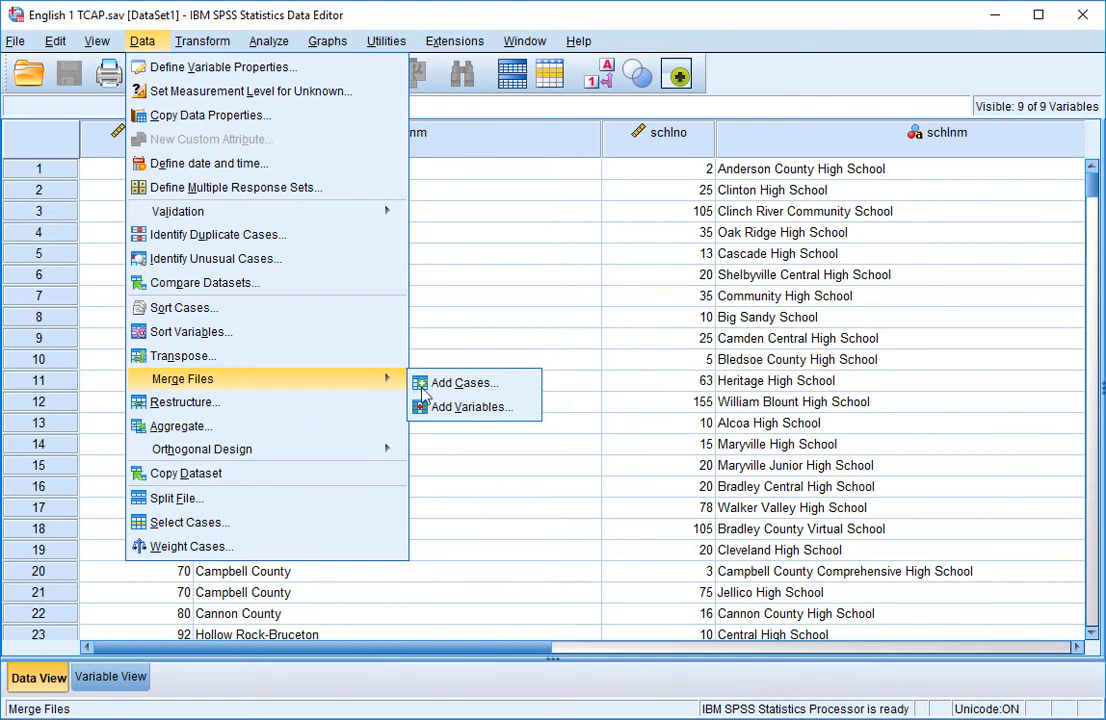
{"action": "left_click", "coordinate": [469, 406]}
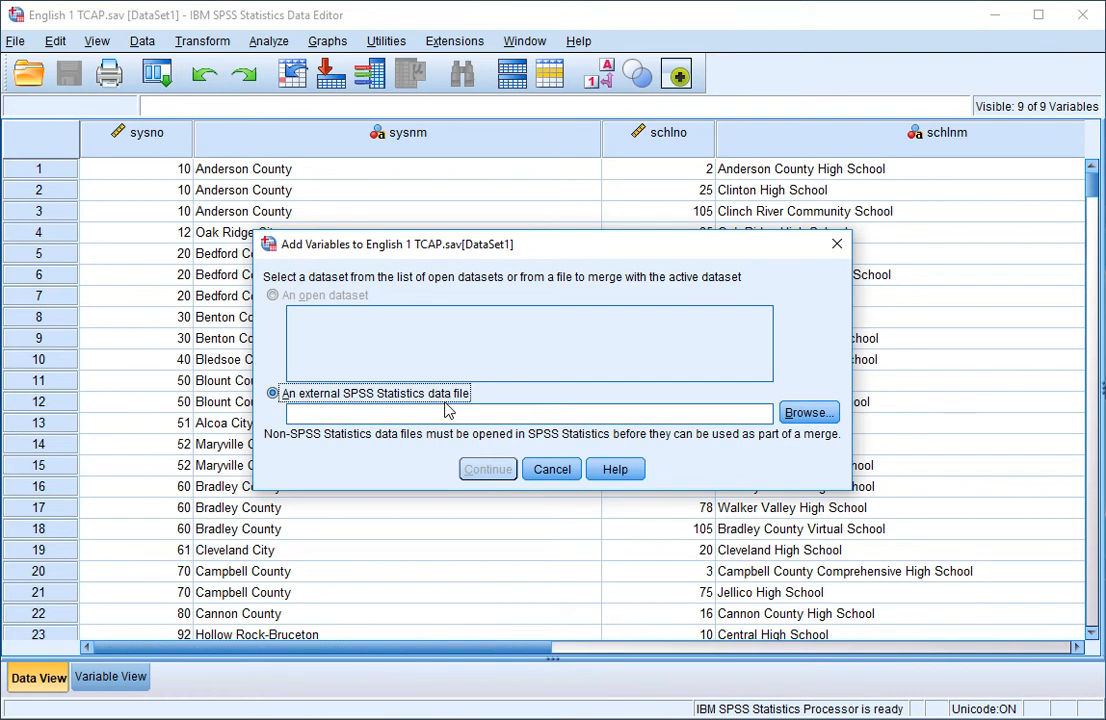
{"action": "mouse_move", "coordinate": [738, 413]}
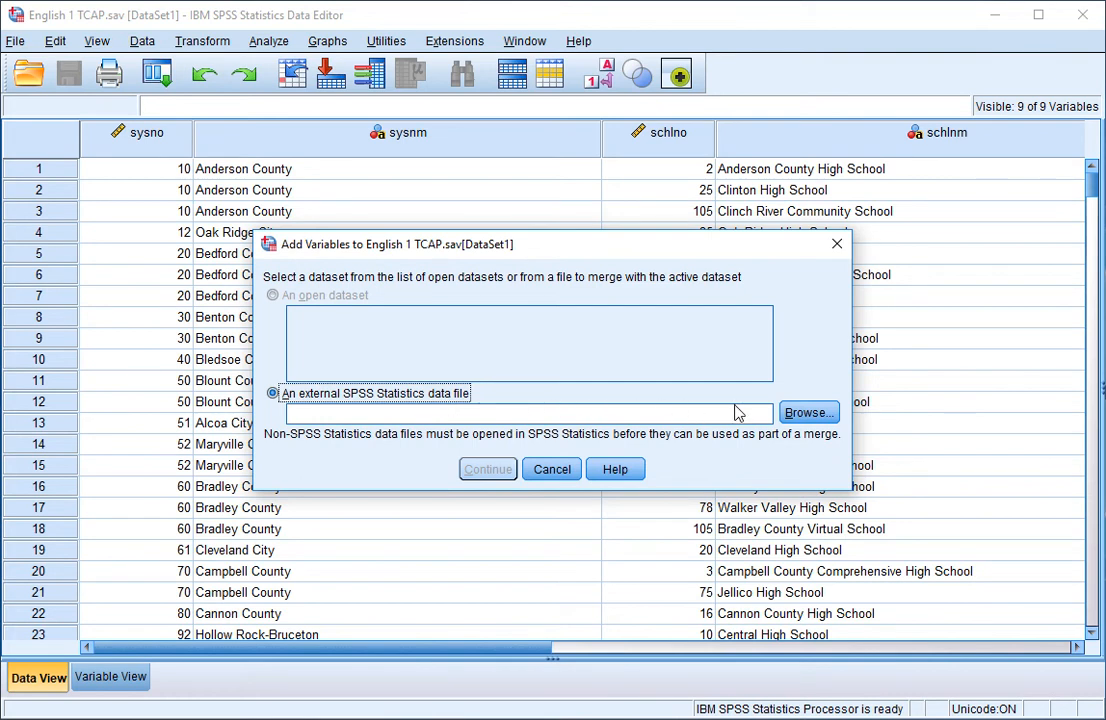
Select English 2 TCAP.sav as the external file to merge and continue
{"action": "left_click", "coordinate": [807, 412]}
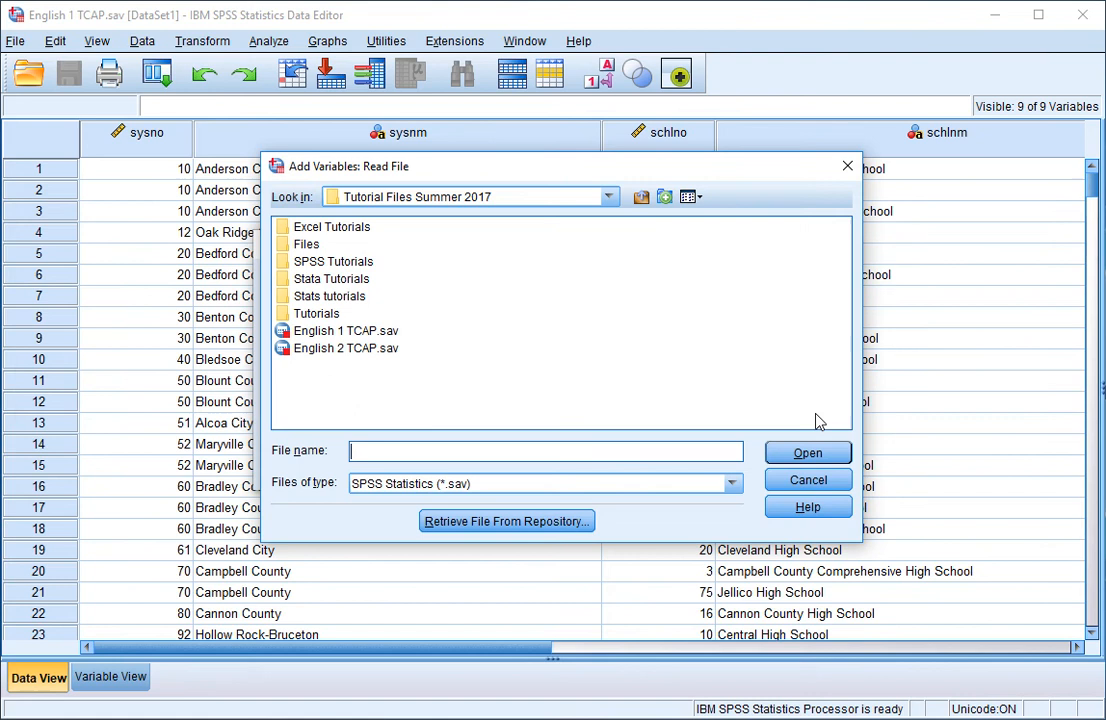
{"action": "mouse_move", "coordinate": [370, 383]}
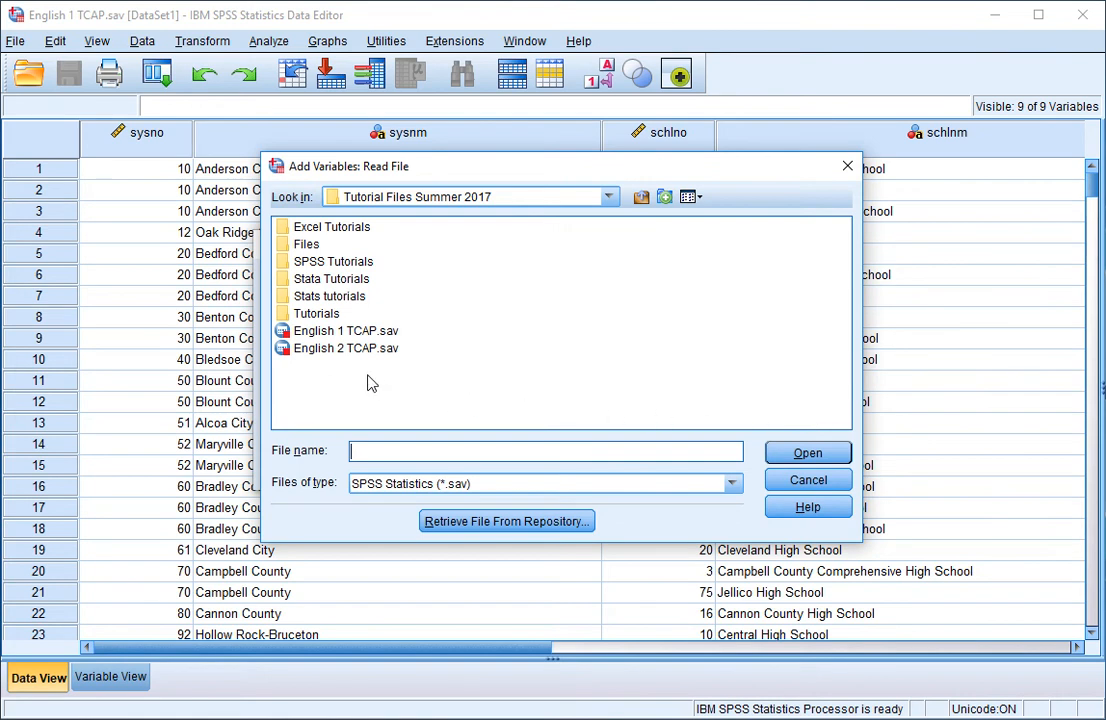
{"action": "left_click", "coordinate": [346, 348]}
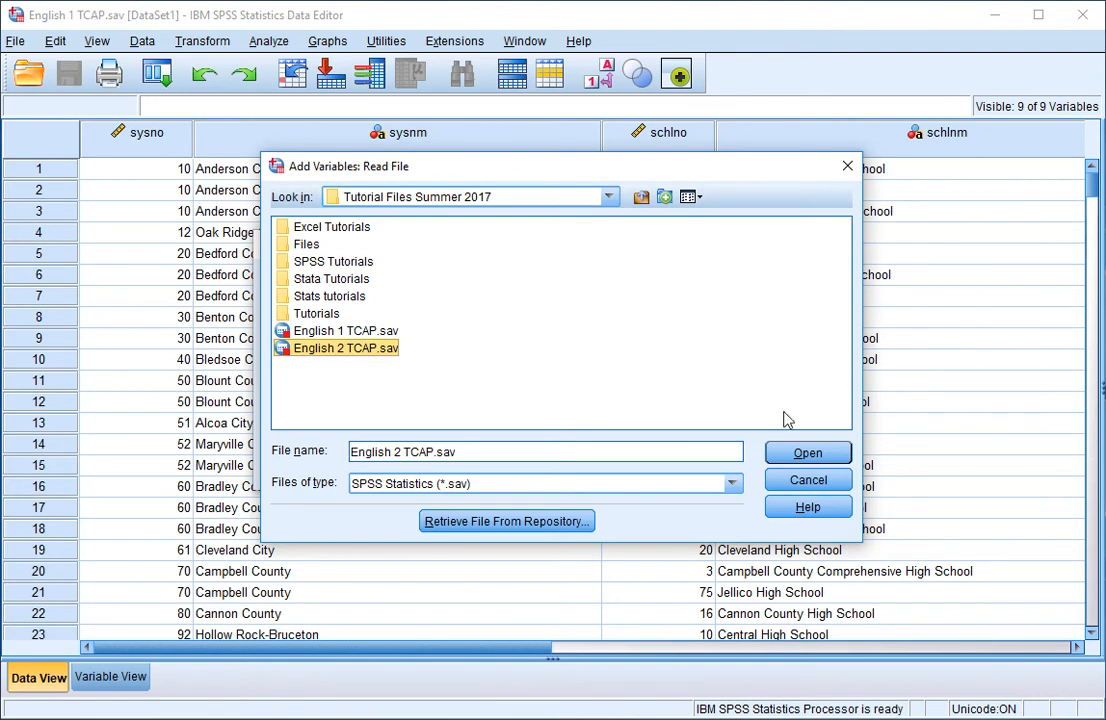
{"action": "left_click", "coordinate": [807, 452]}
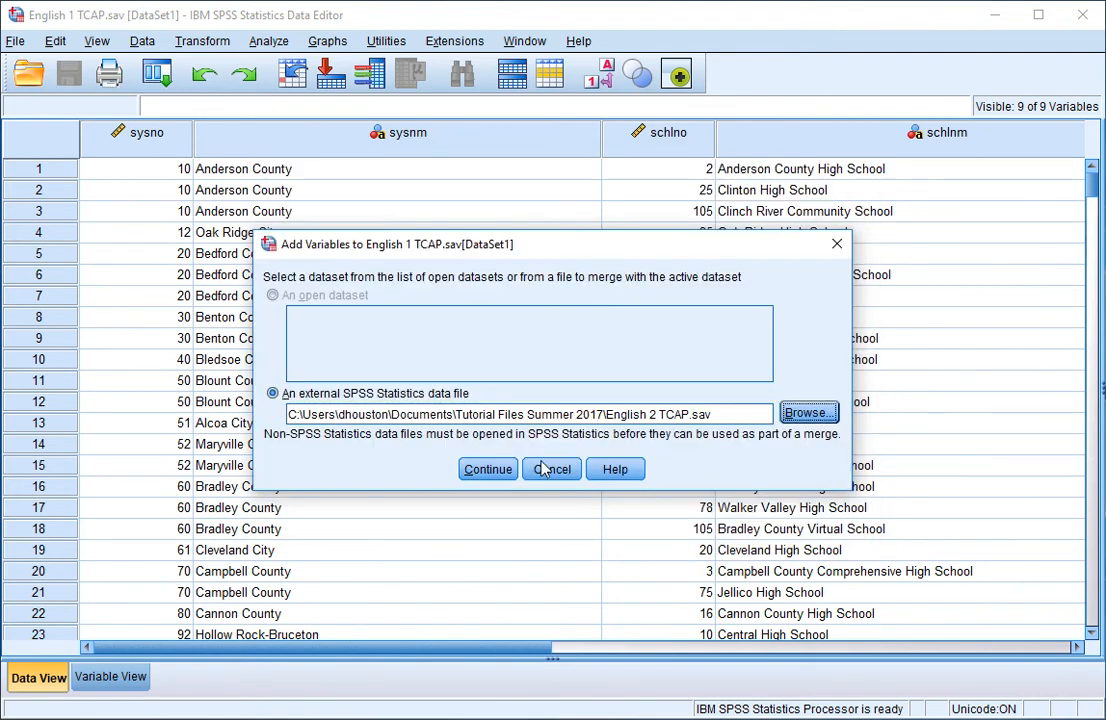
{"action": "left_click", "coordinate": [488, 469]}
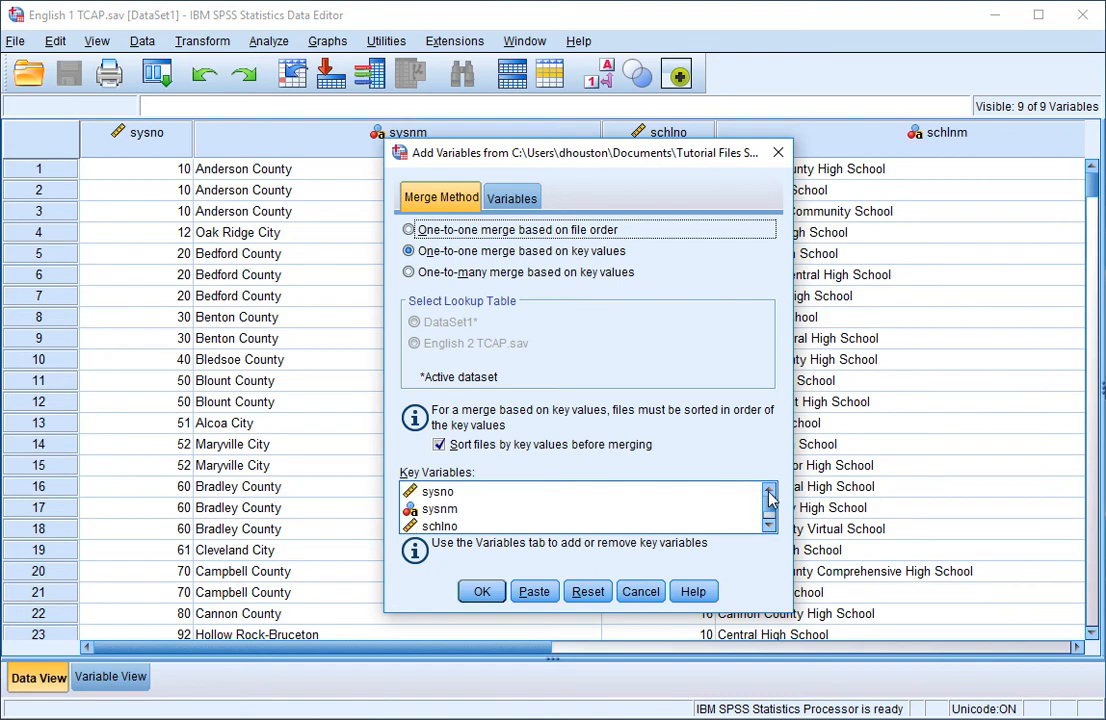
Review the sysno, sysnm and schlno key variables and run the merge
{"action": "left_click", "coordinate": [437, 491]}
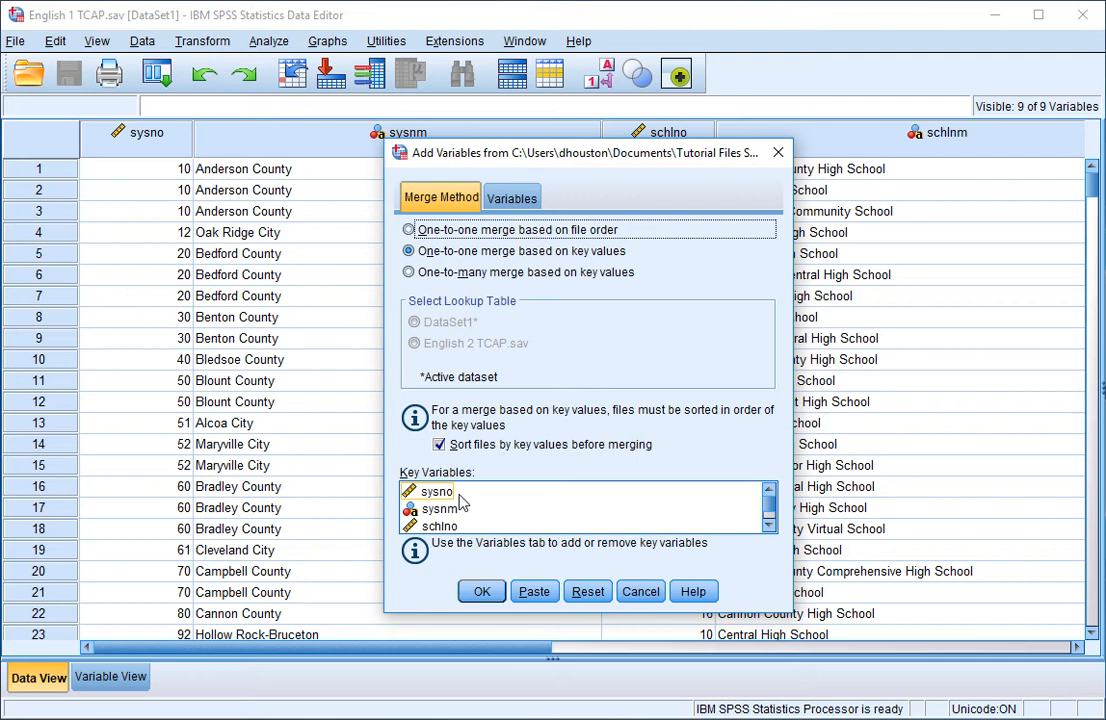
{"action": "mouse_move", "coordinate": [555, 462]}
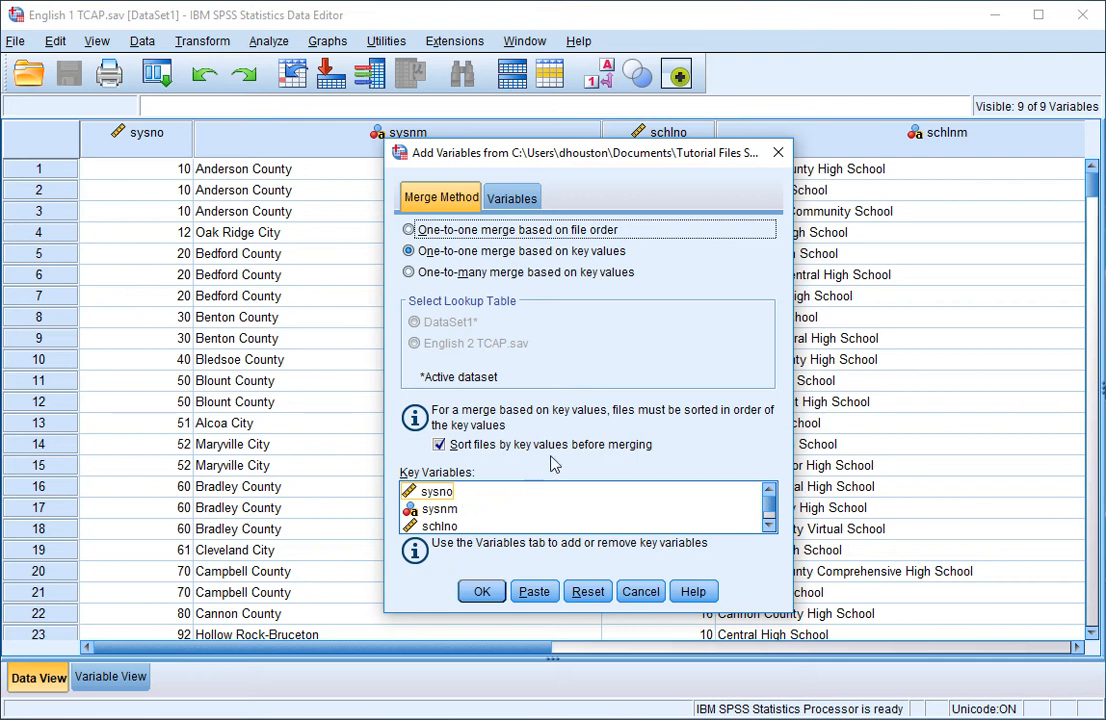
{"action": "left_click", "coordinate": [437, 491]}
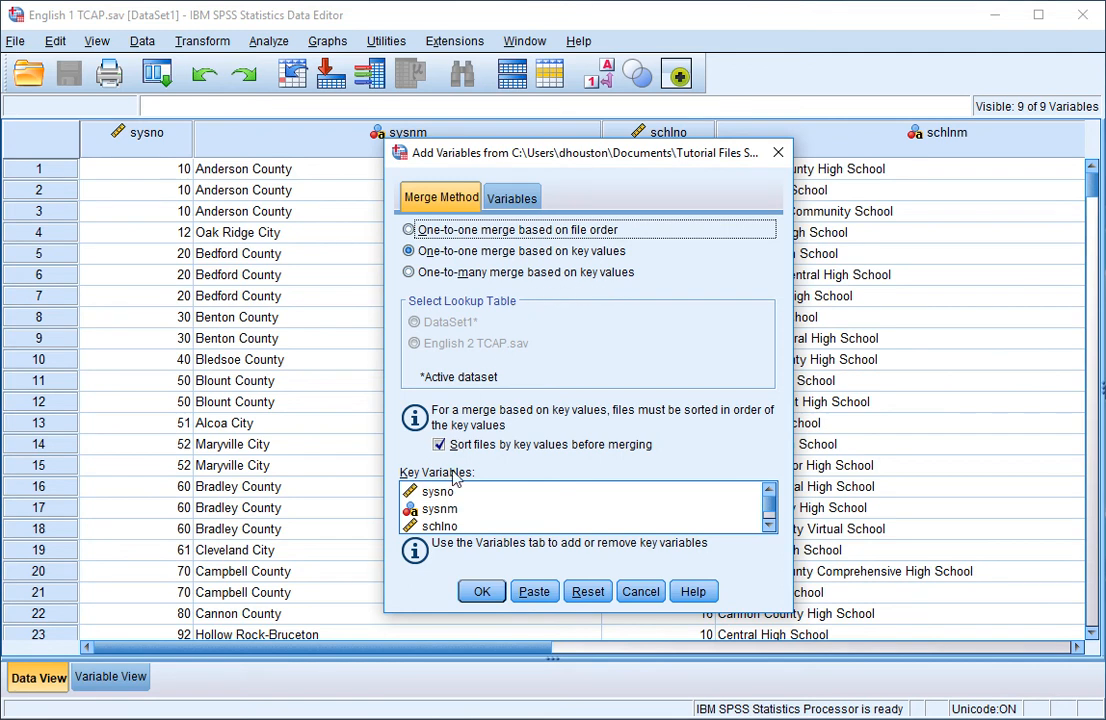
{"action": "left_click", "coordinate": [432, 491]}
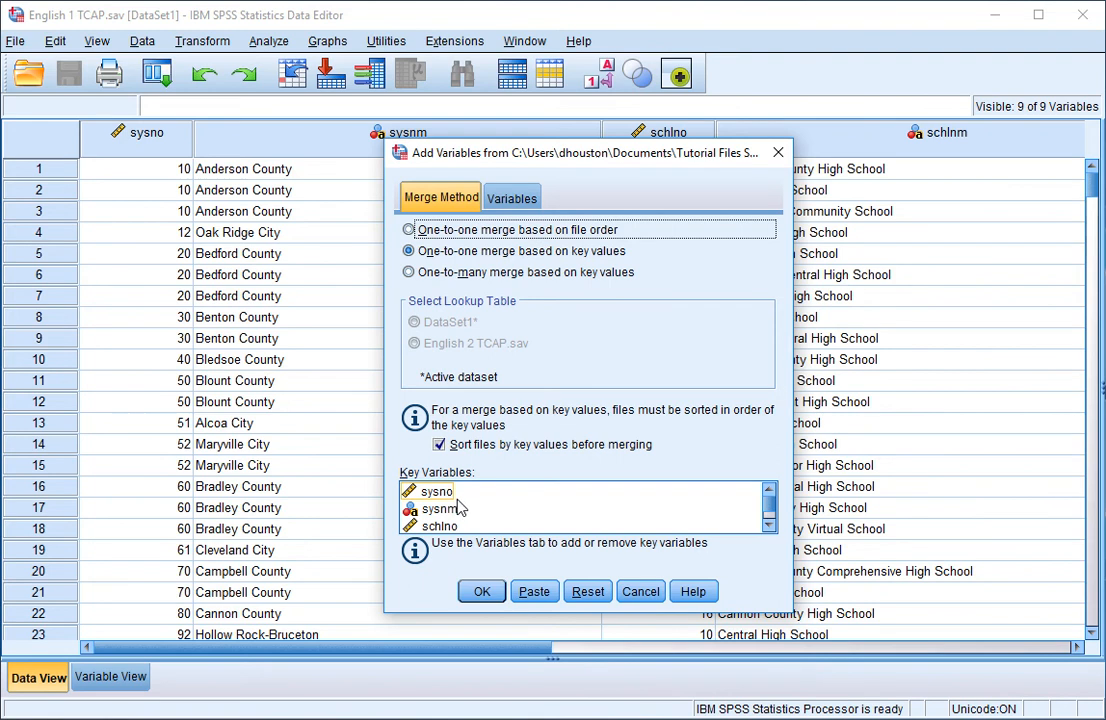
{"action": "left_click", "coordinate": [437, 500]}
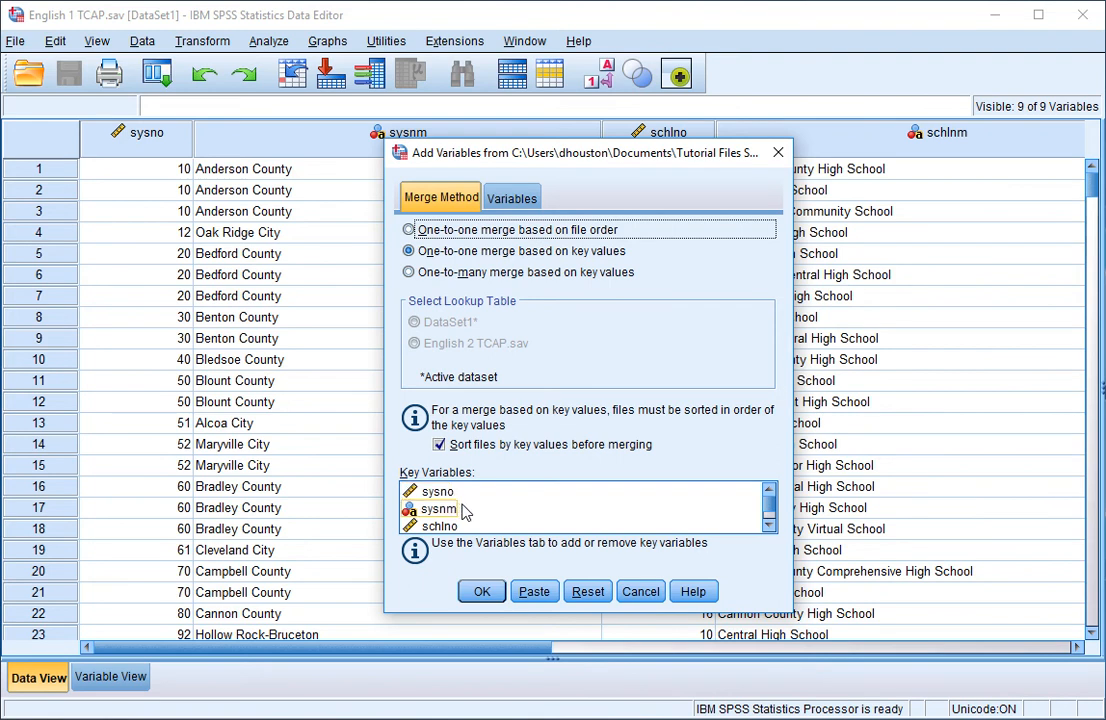
{"action": "left_click", "coordinate": [481, 591]}
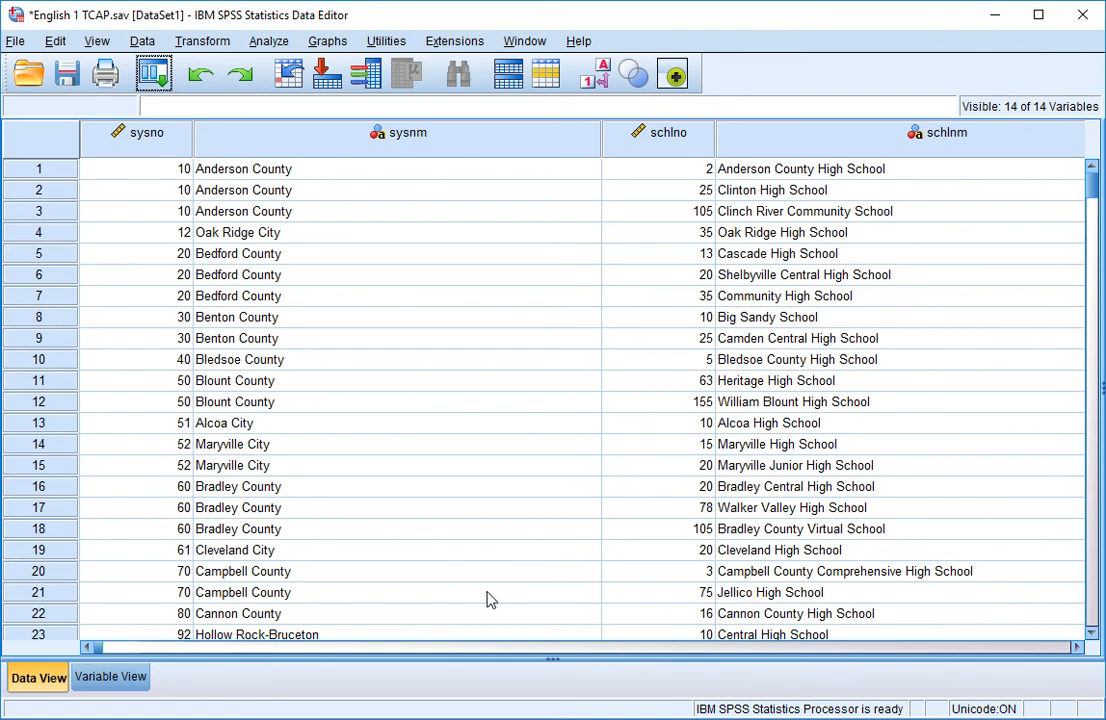
{"action": "mouse_move", "coordinate": [437, 487]}
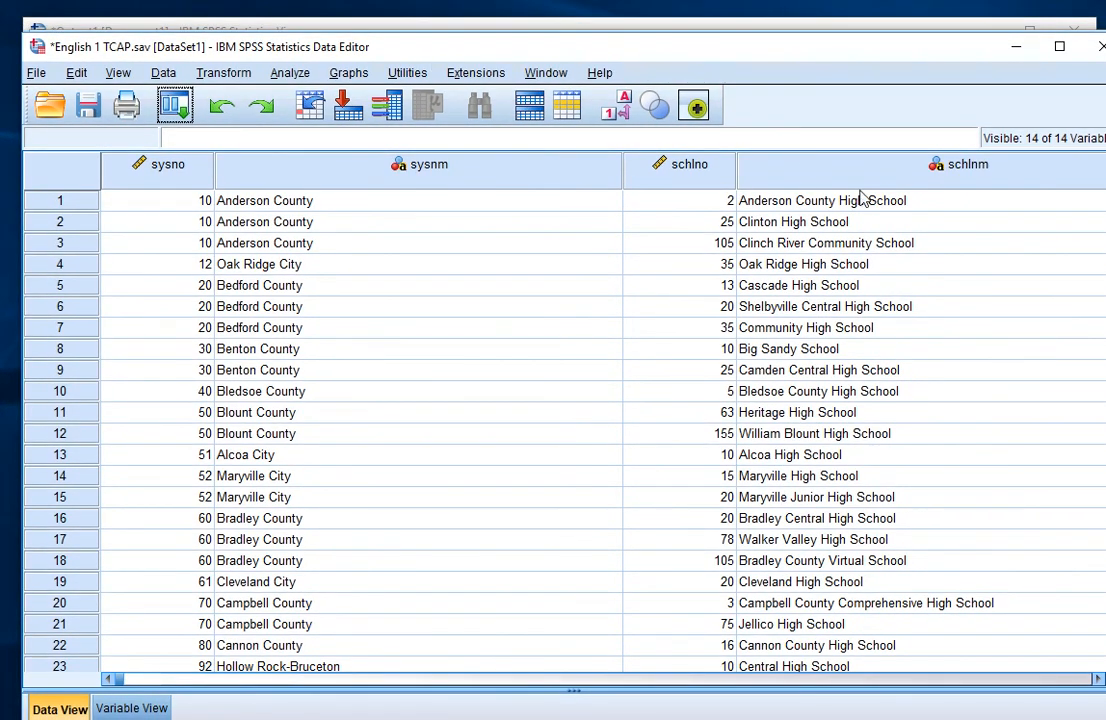
{"action": "scroll", "scroll_direction": "right", "scroll_amount": 3}
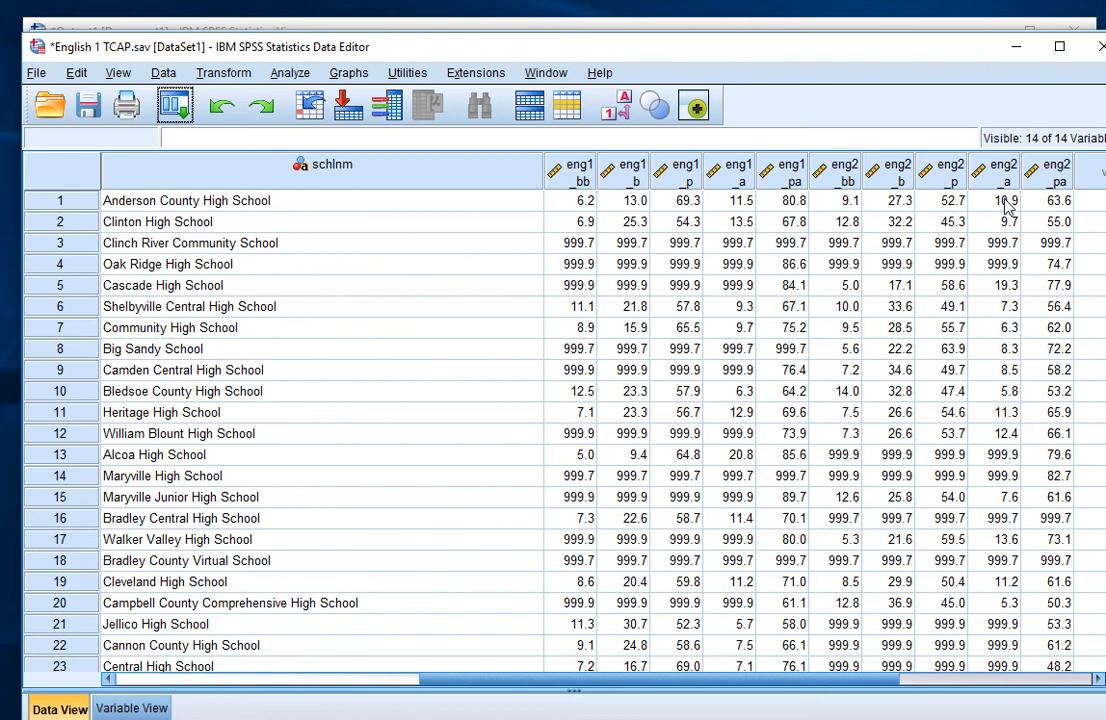
{"action": "mouse_move", "coordinate": [774, 260]}
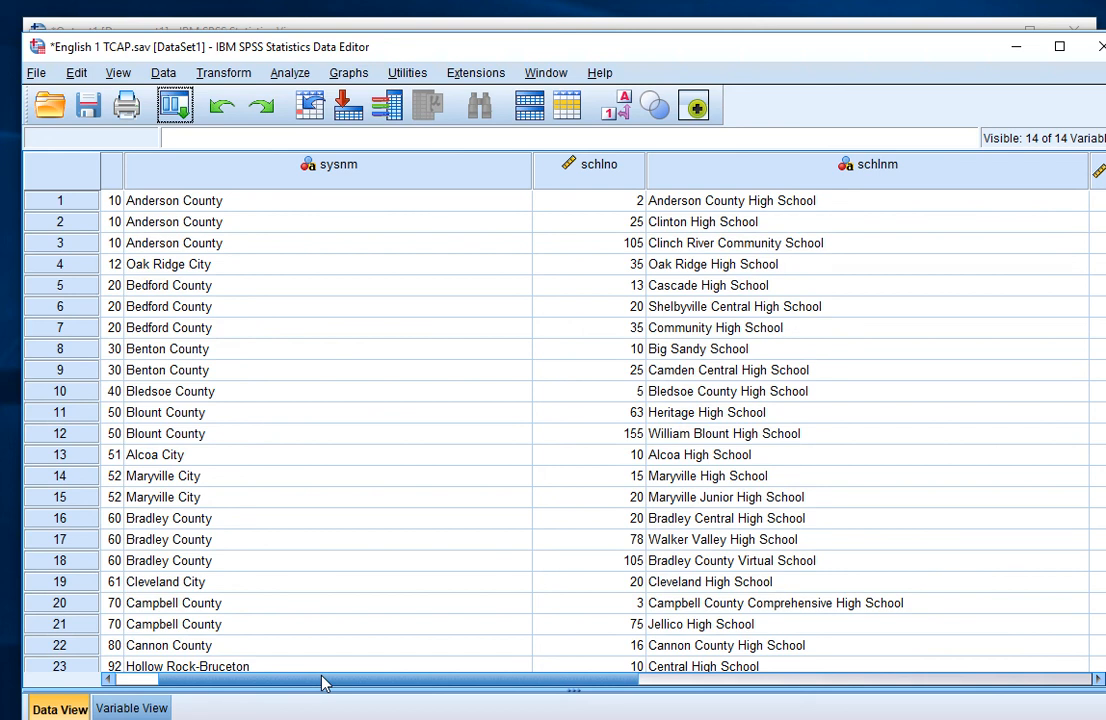
{"action": "mouse_move", "coordinate": [262, 675]}
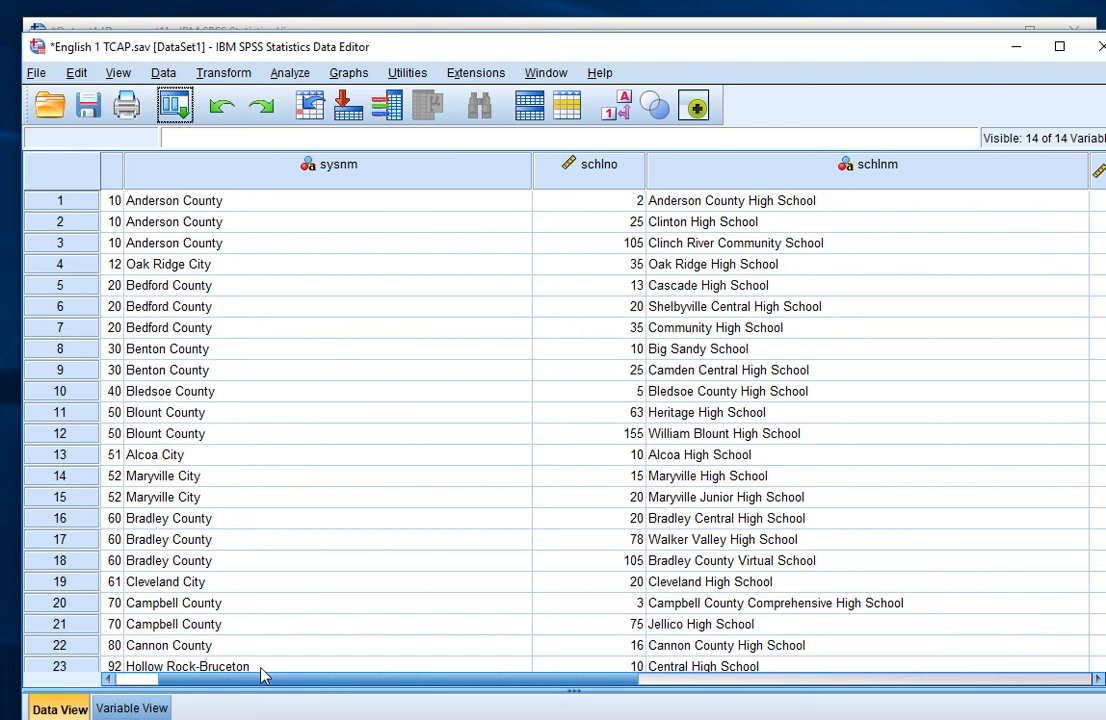
Save the merged data as English TCAP composite.sav
{"action": "left_click", "coordinate": [35, 72]}
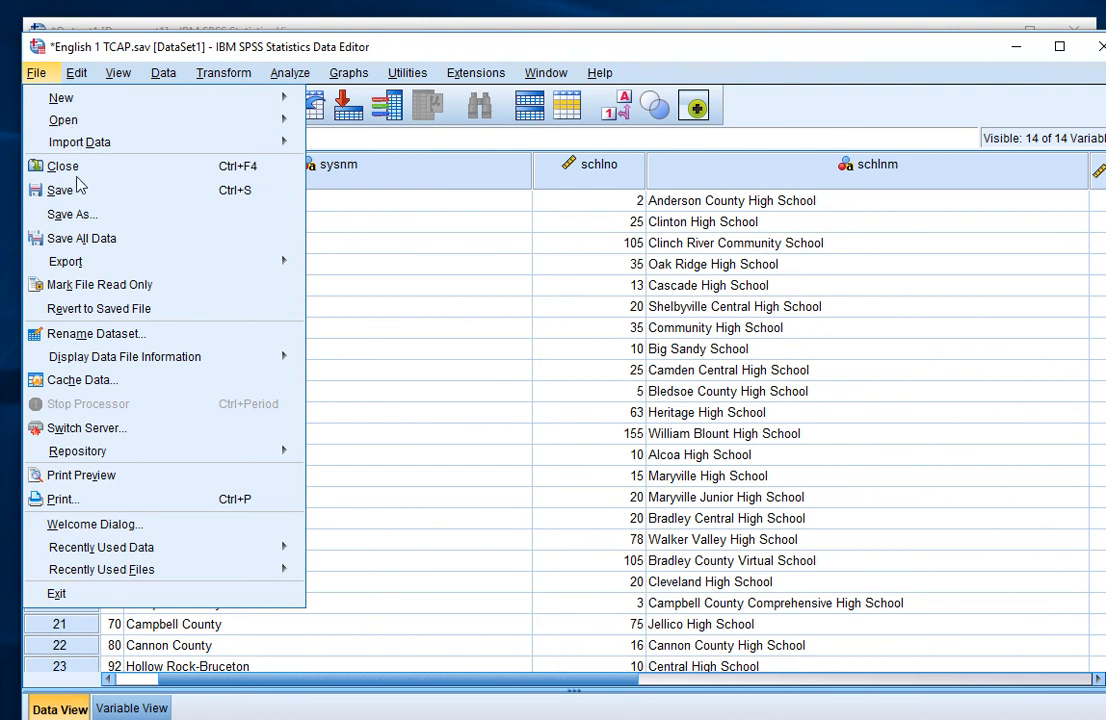
{"action": "left_click", "coordinate": [72, 214]}
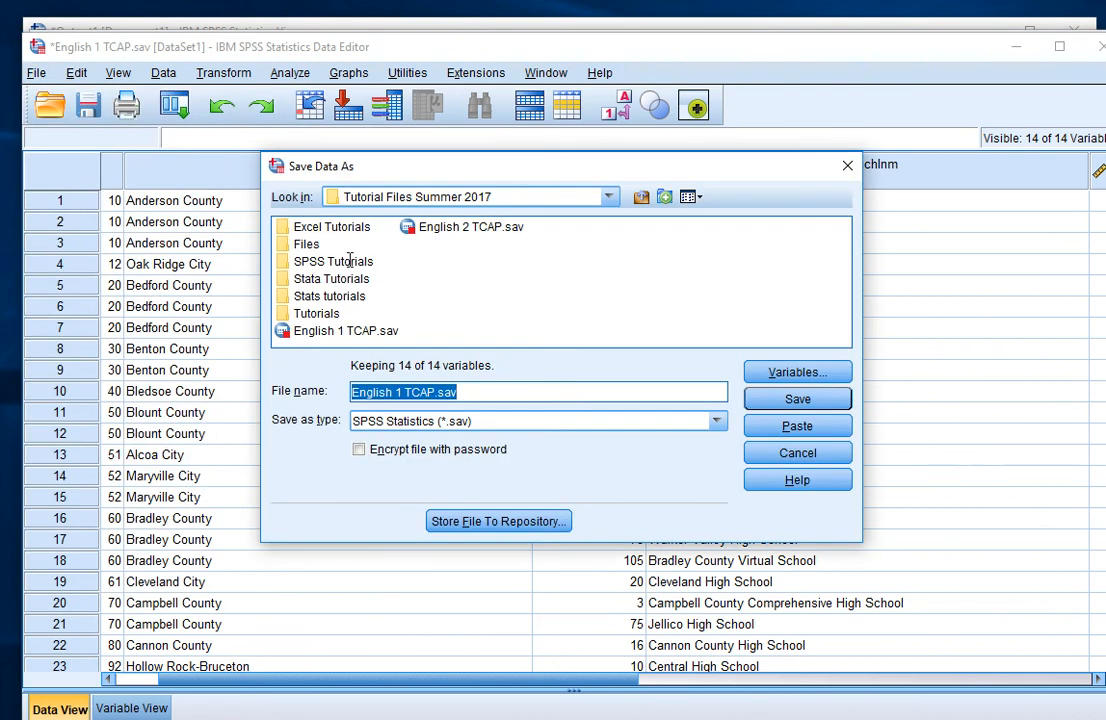
{"action": "left_click", "coordinate": [434, 391]}
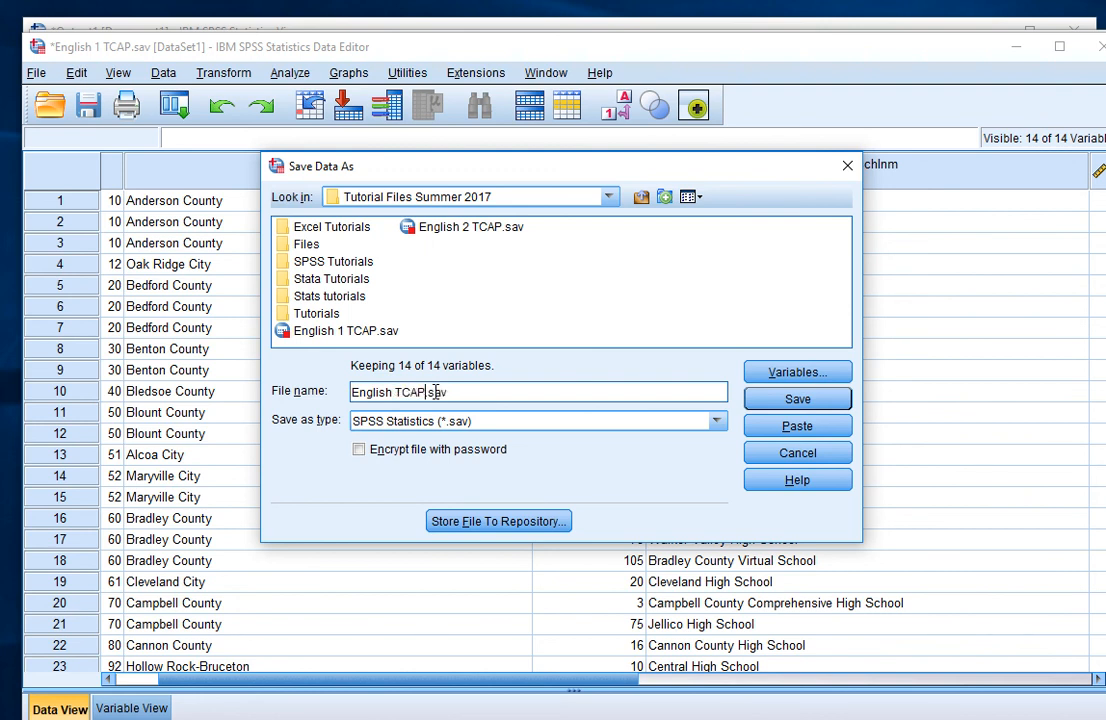
{"action": "type", "text": "composite"}
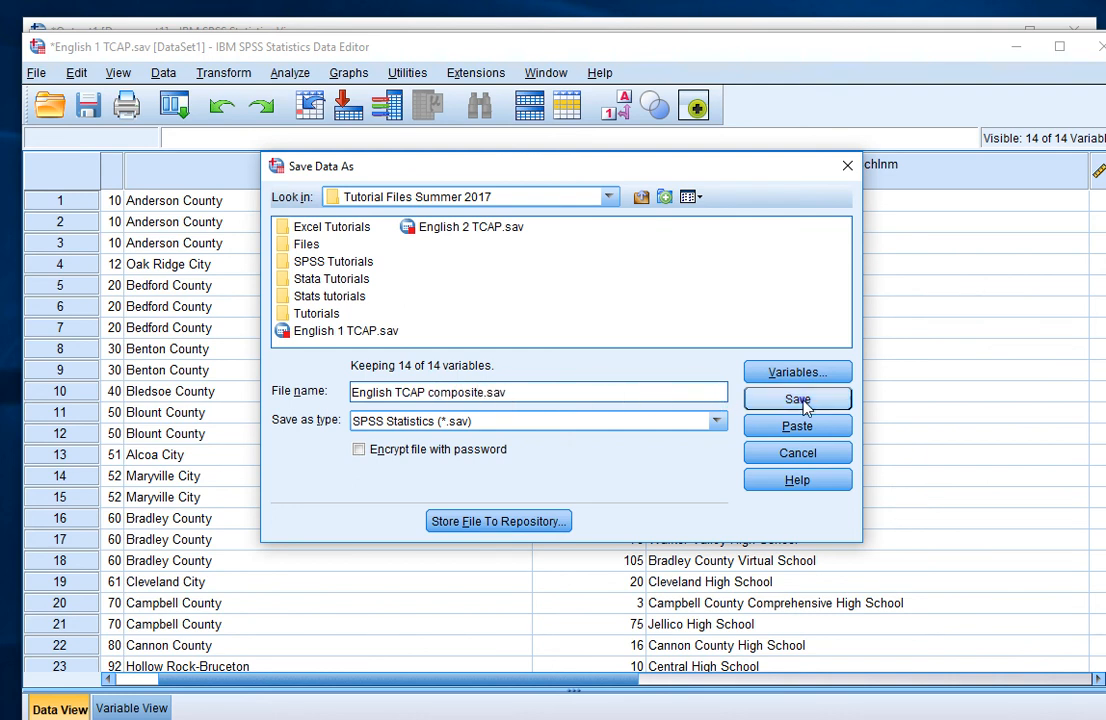
{"action": "left_click", "coordinate": [797, 399]}
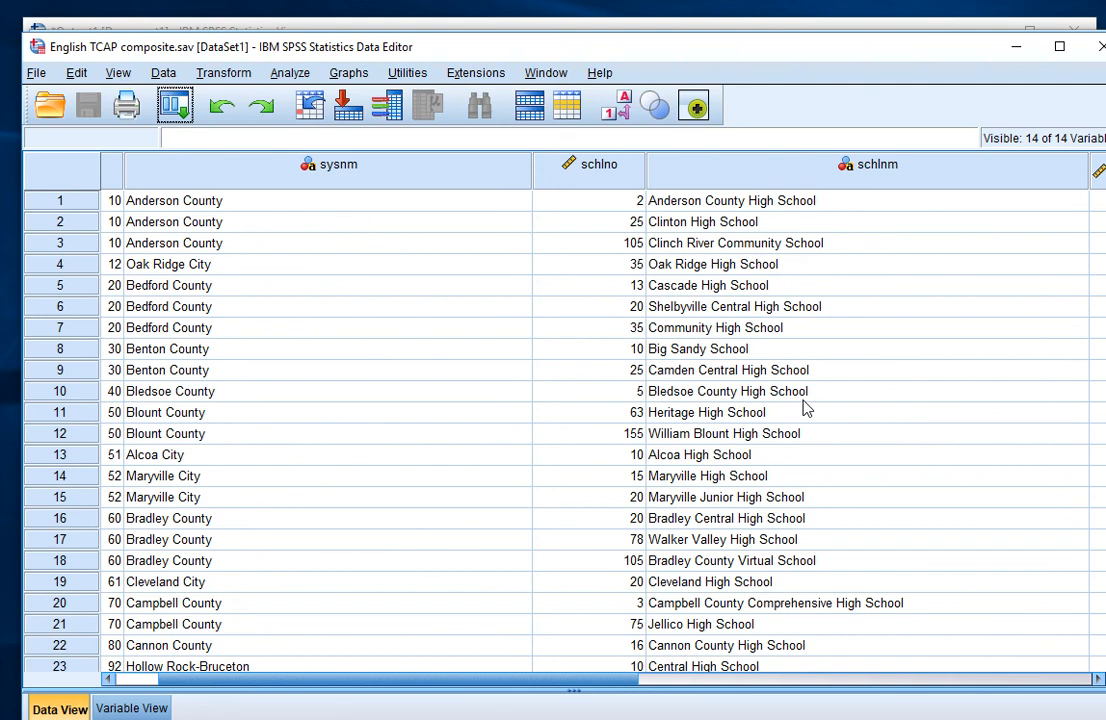